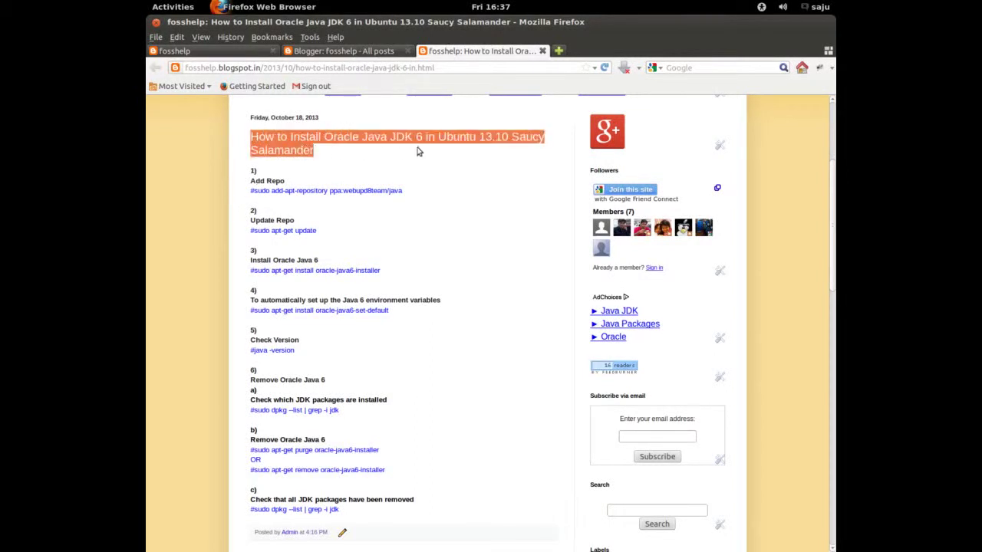
mouse_move(537, 153)
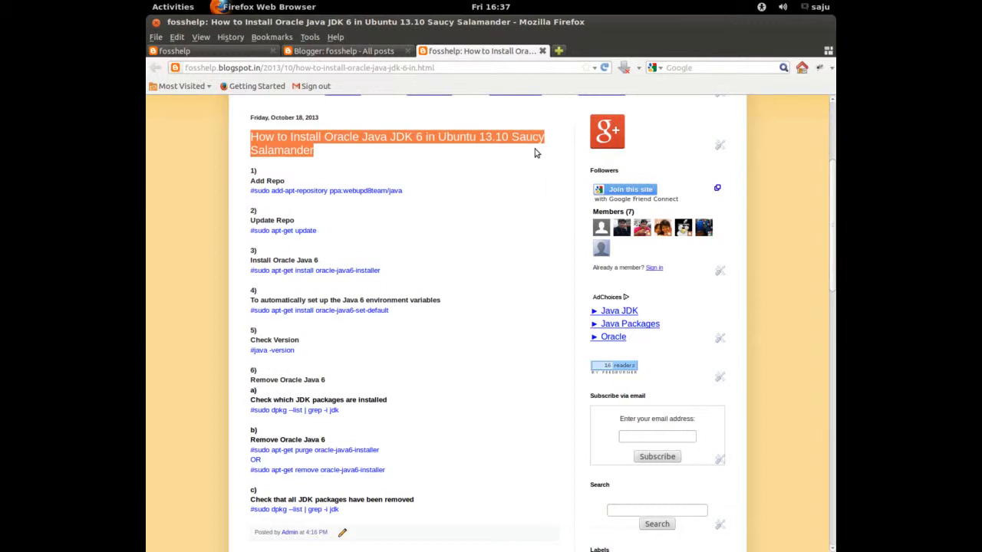
- Leave the Java JDK 6 install guide and show the GNOME Activities overview of open windows
click(173, 7)
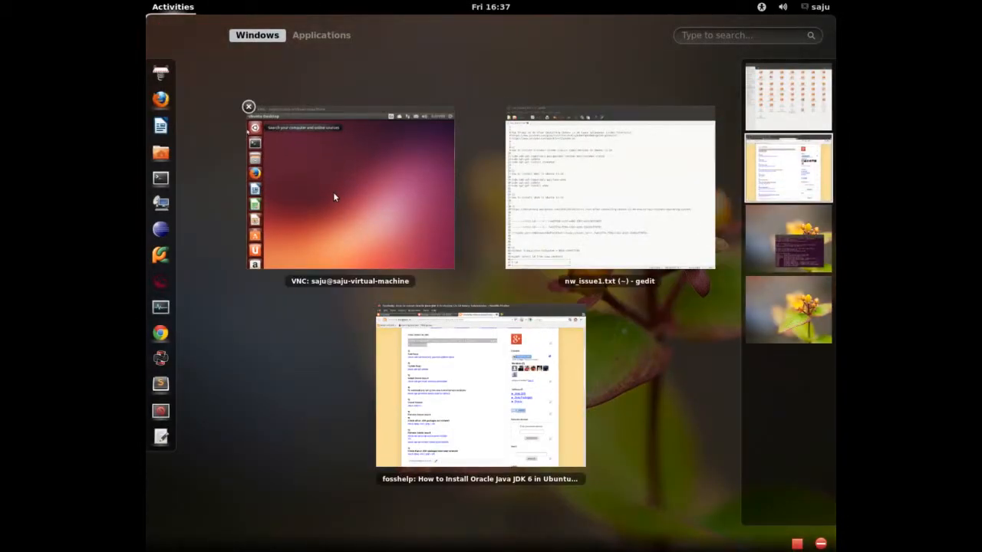
- In a remote Terminal, run lsb_release -a (Ubuntu 13.10), then java (not installed)
click(350, 192)
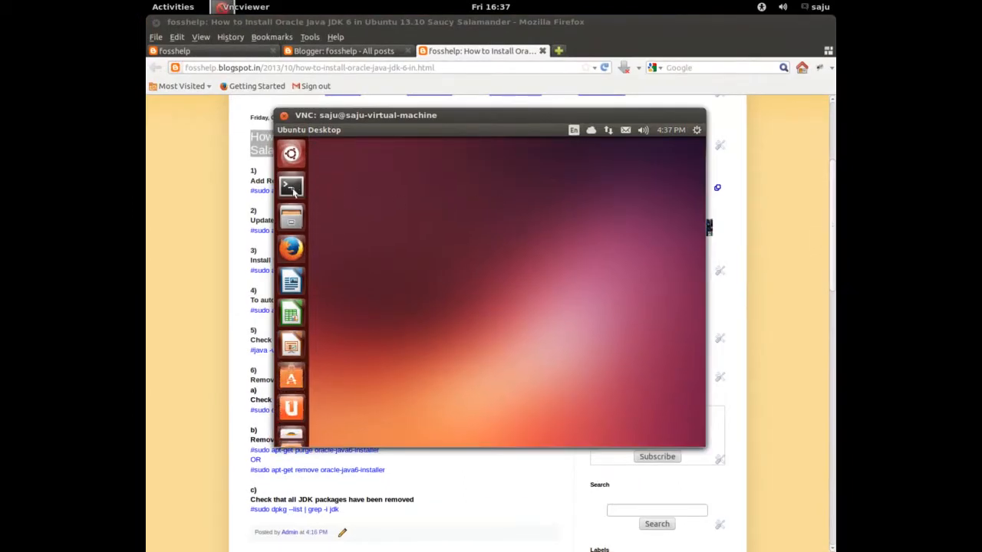
click(291, 186)
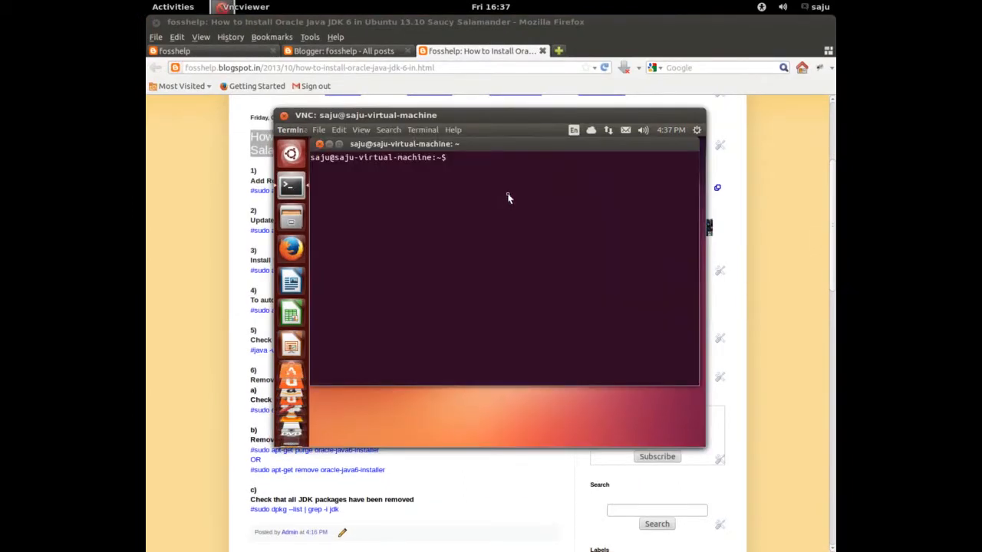
text(lsb_r)
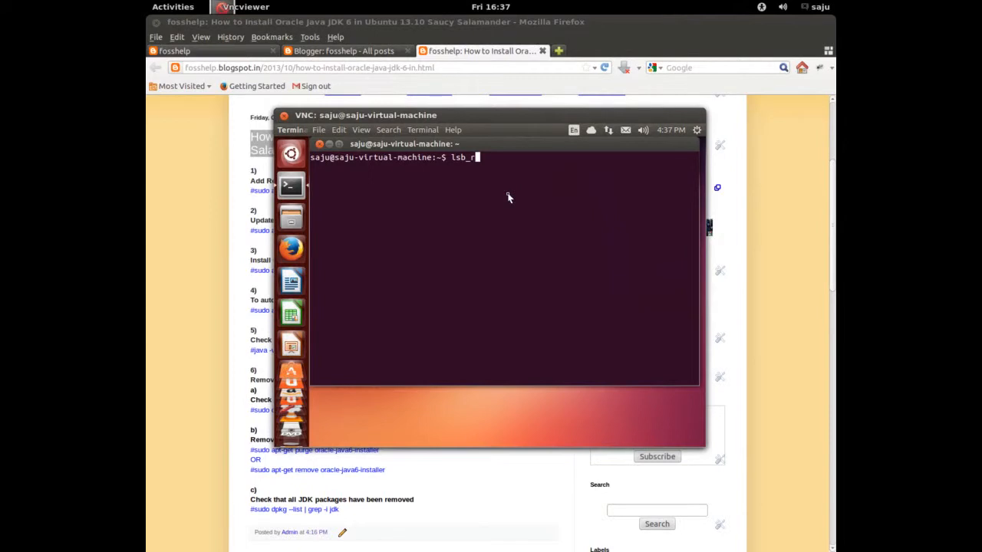
key(Return)
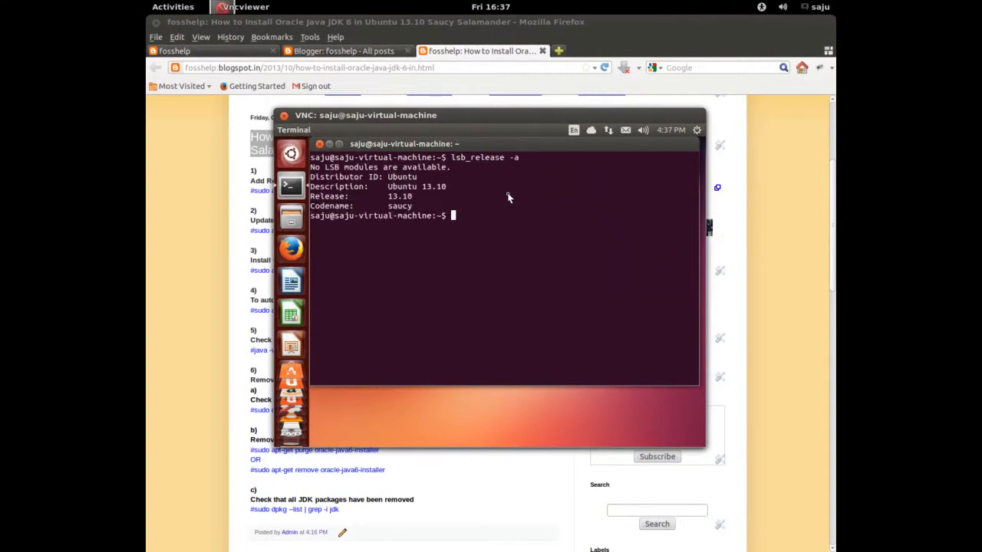
key(Return)
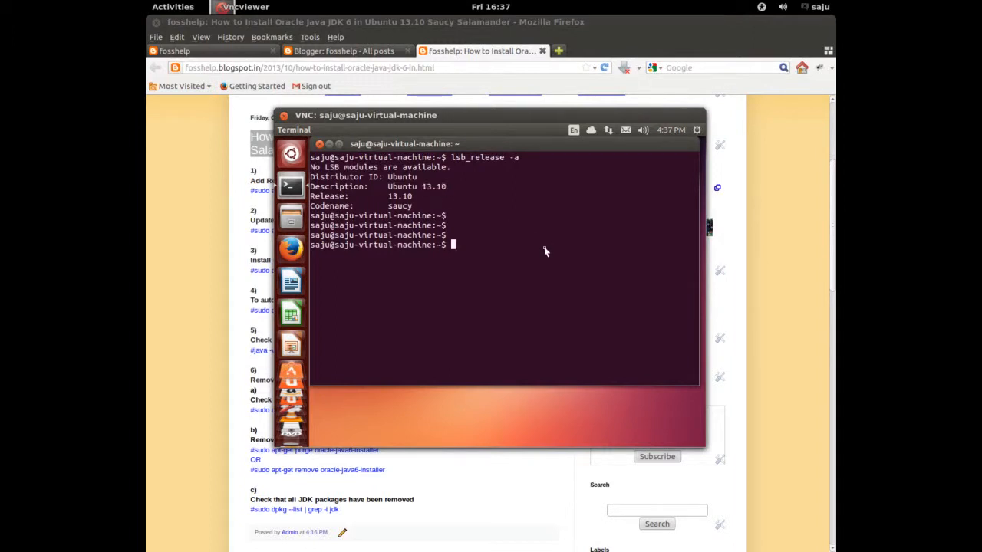
text(java)
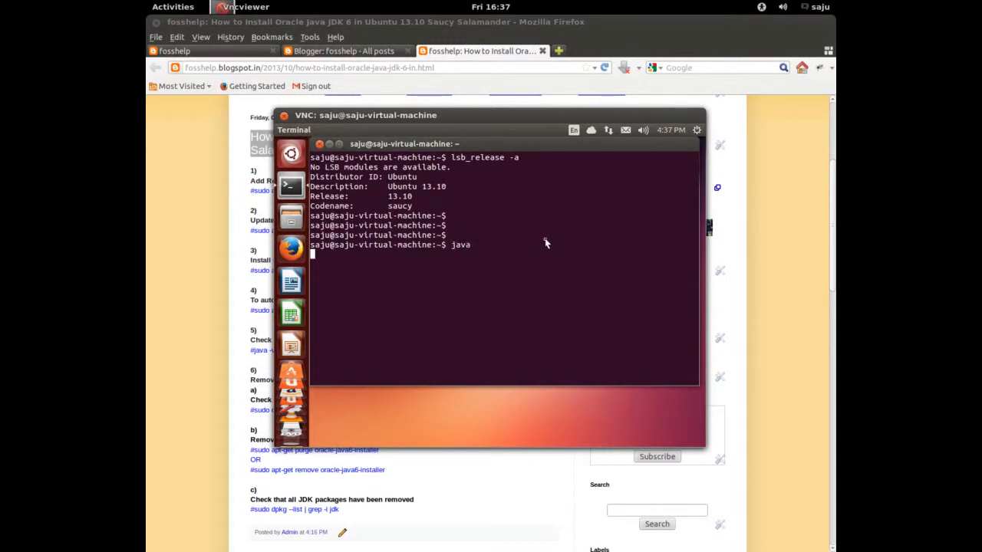
key(Return)
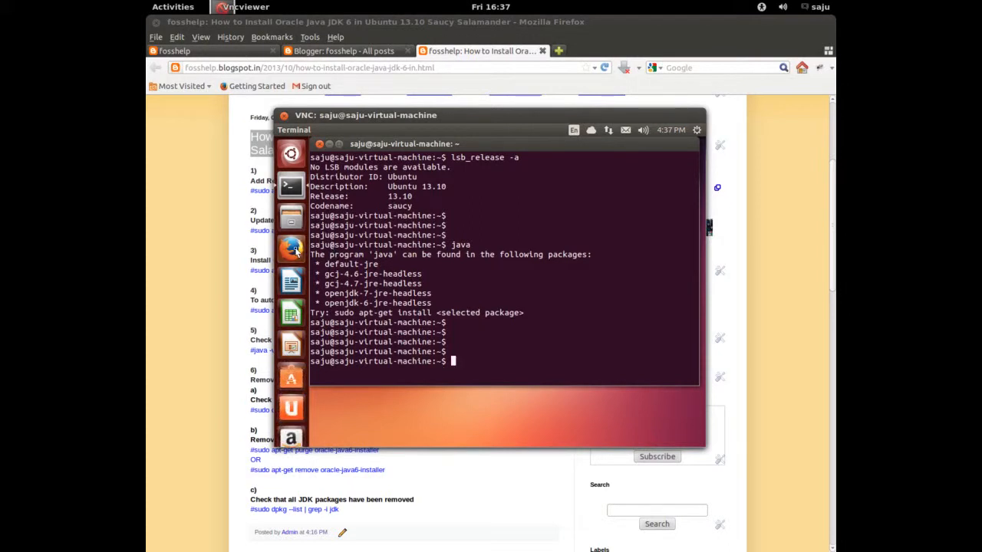
- Load about:plugins in the VM's Firefox and scroll through the listed media plugins
click(290, 248)
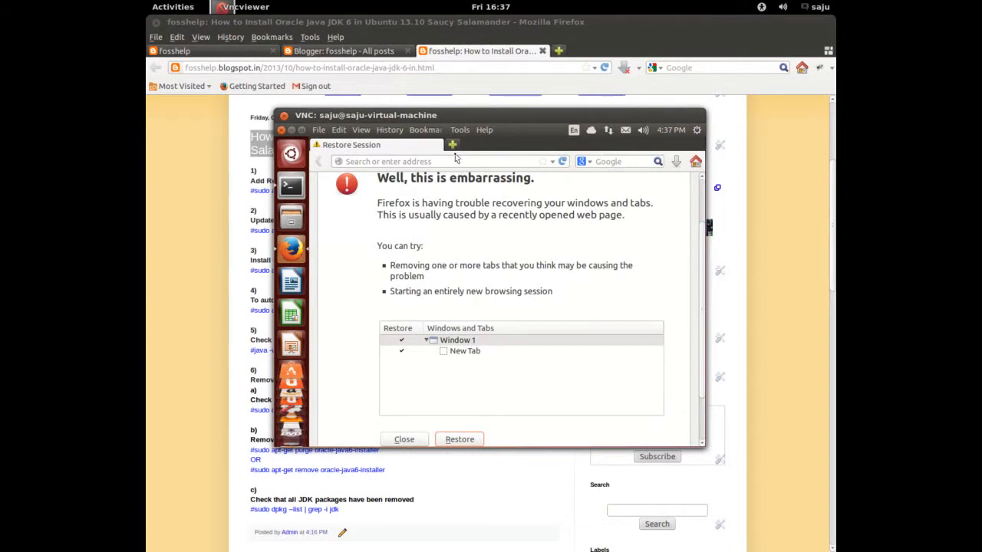
text(a)
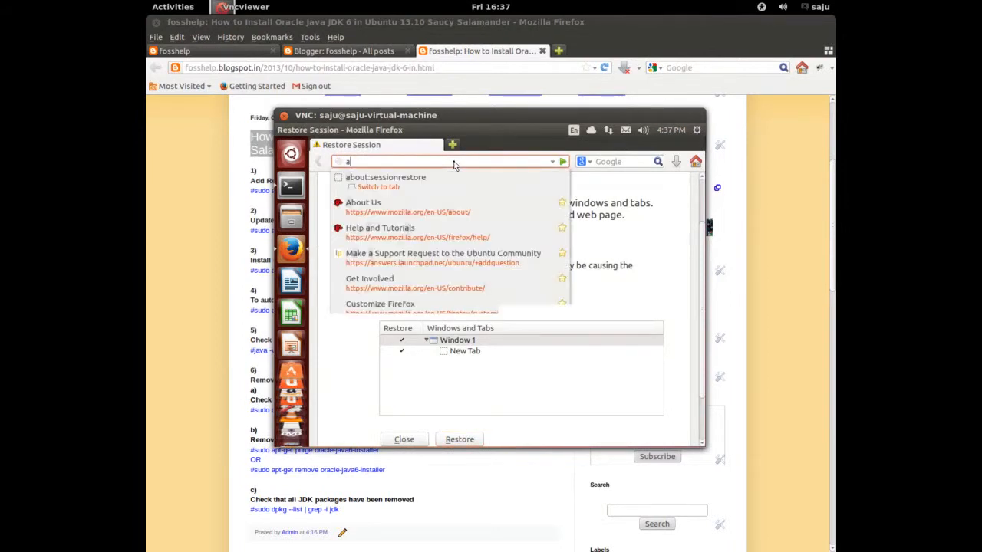
text(b)
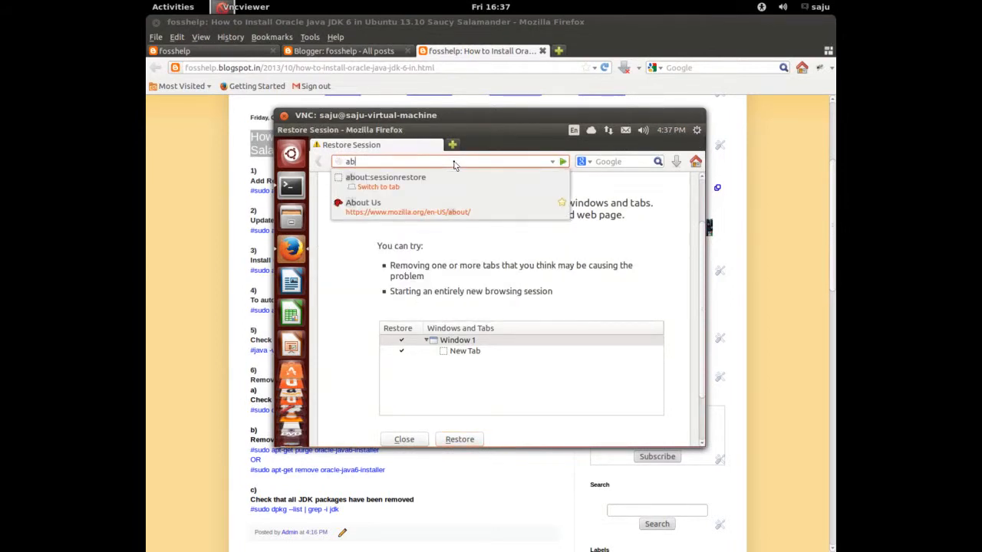
text(out:plugins)
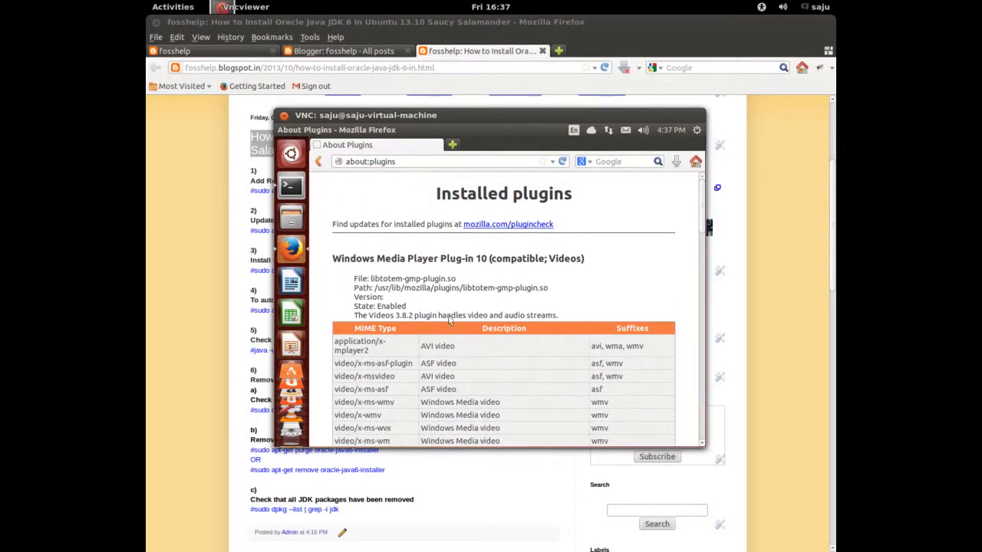
scroll(down, 3)
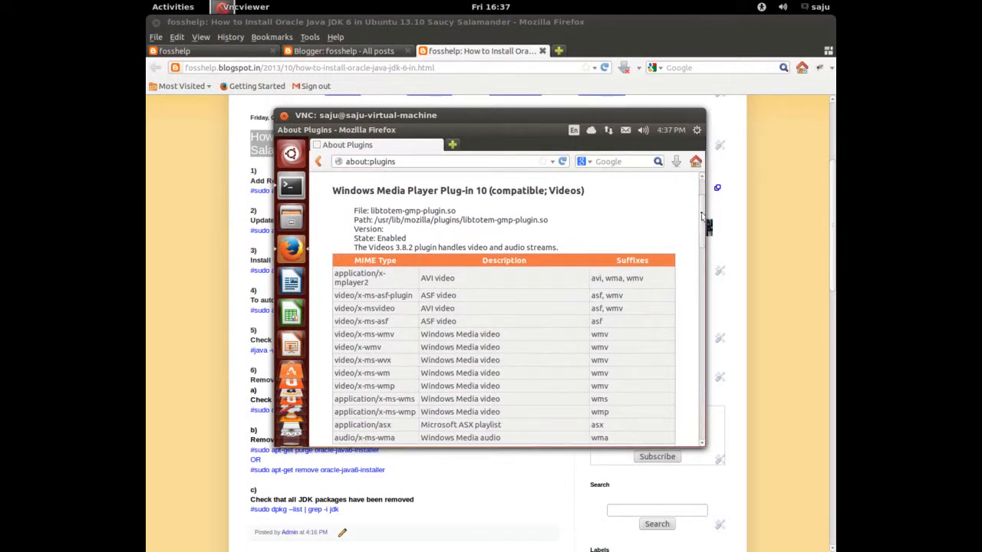
scroll(down, 3)
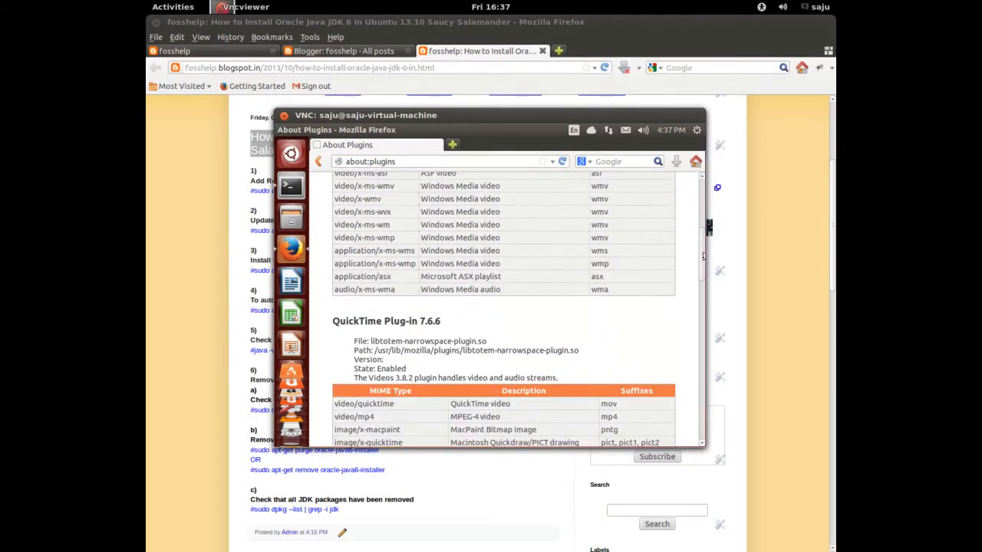
scroll(down, 3)
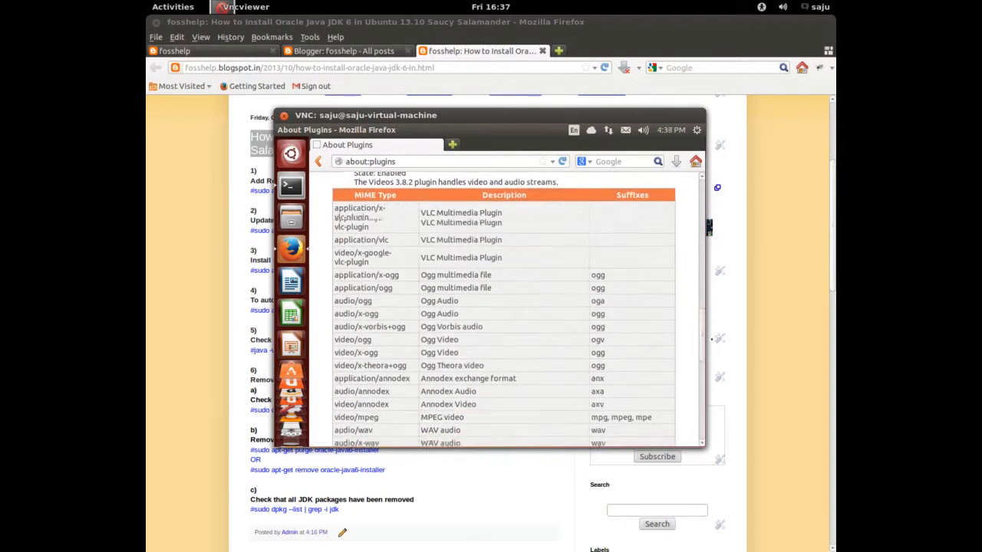
scroll(down, 3)
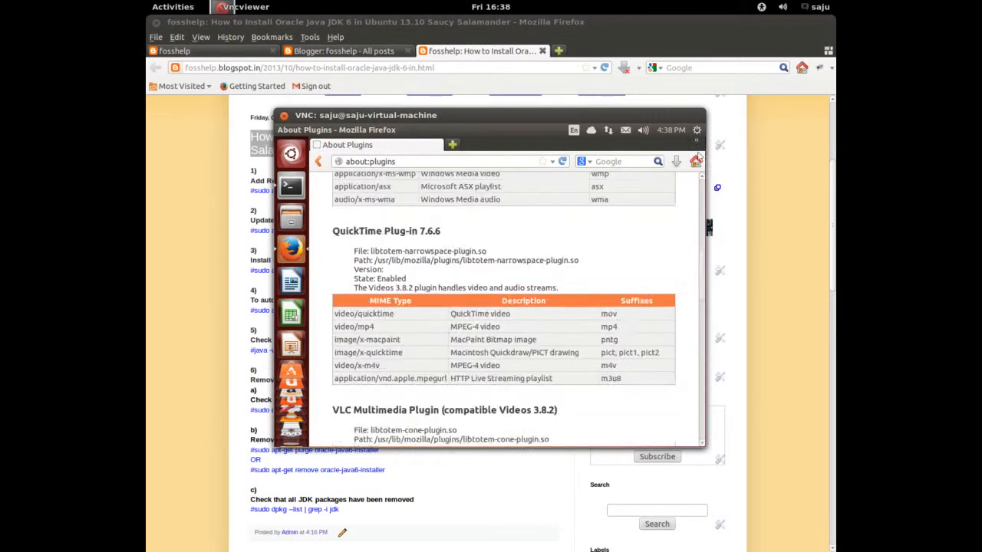
scroll(up, 3)
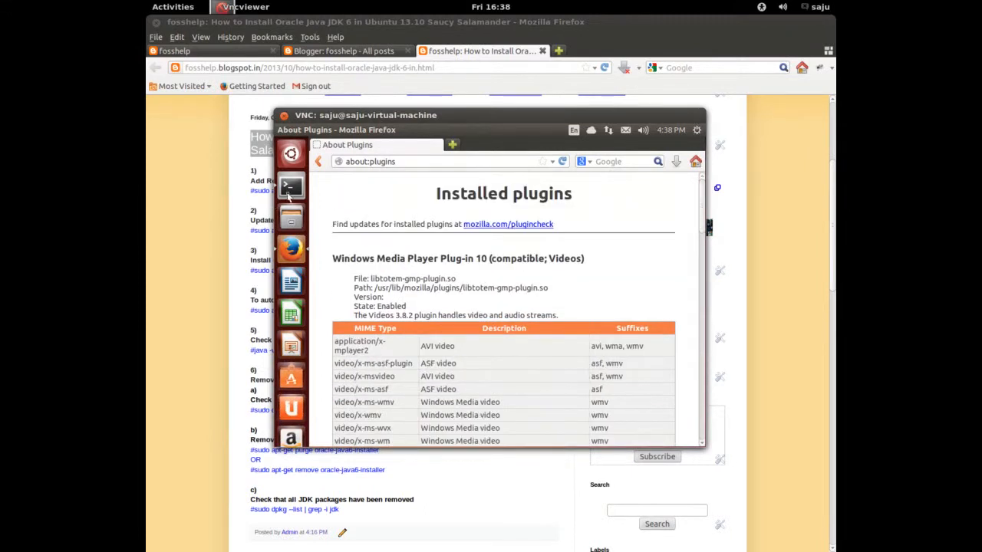
- Run sudo add-apt-repository ppa:webupd8team/java and confirm, importing its signing key
click(291, 187)
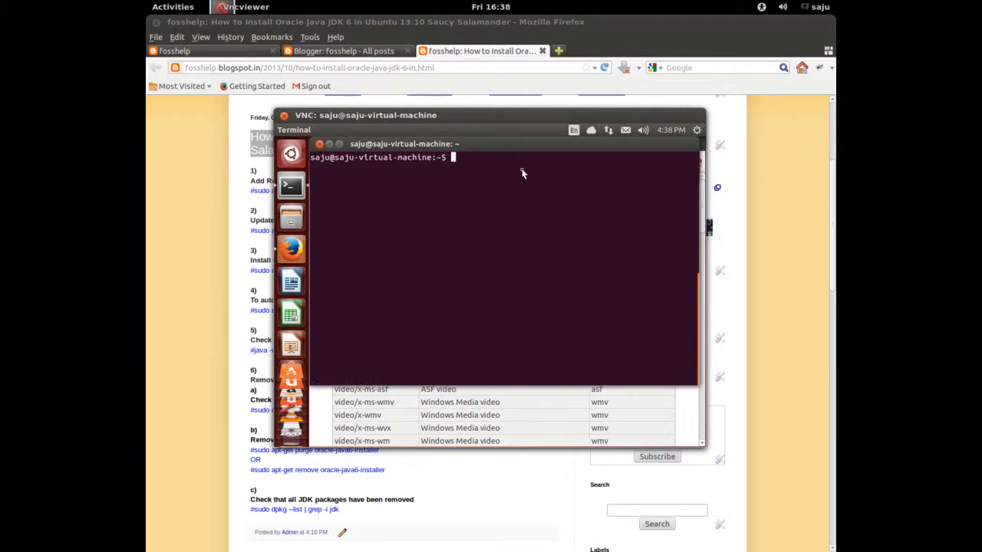
key(Return)
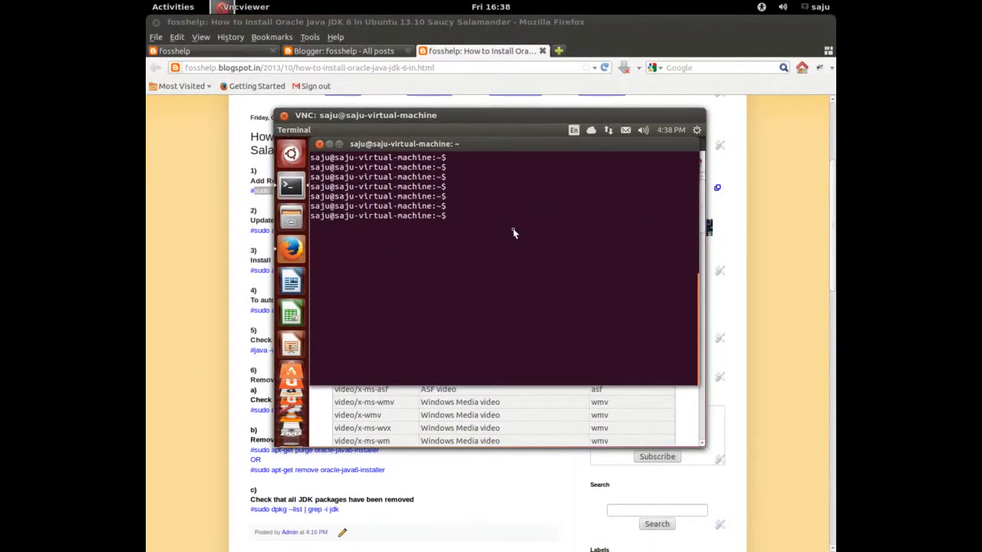
key(Return)
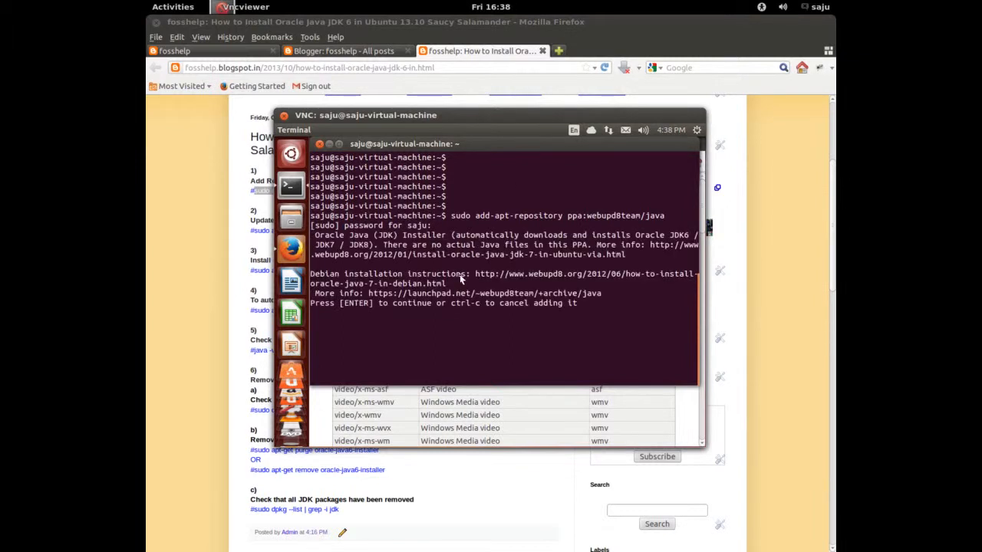
mouse_move(570, 305)
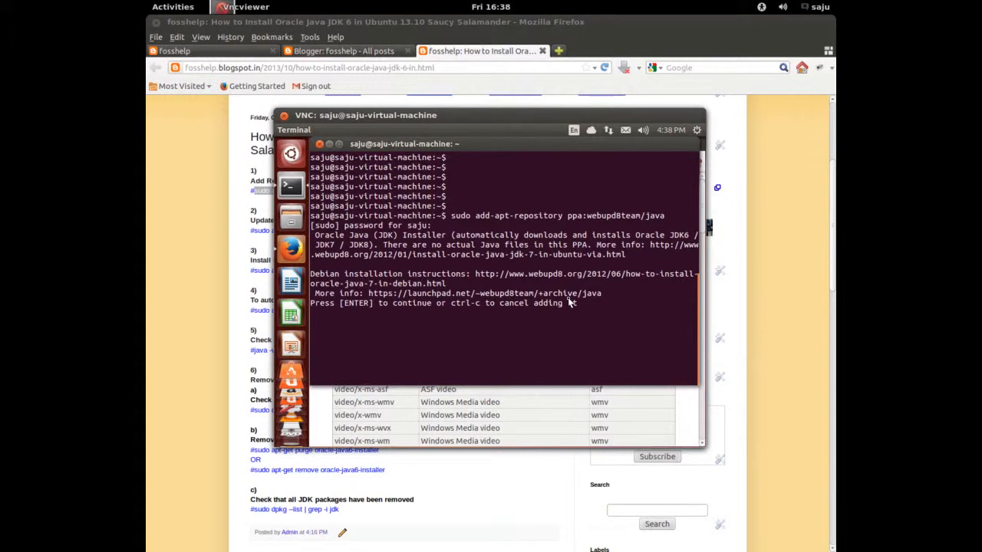
key(Return)
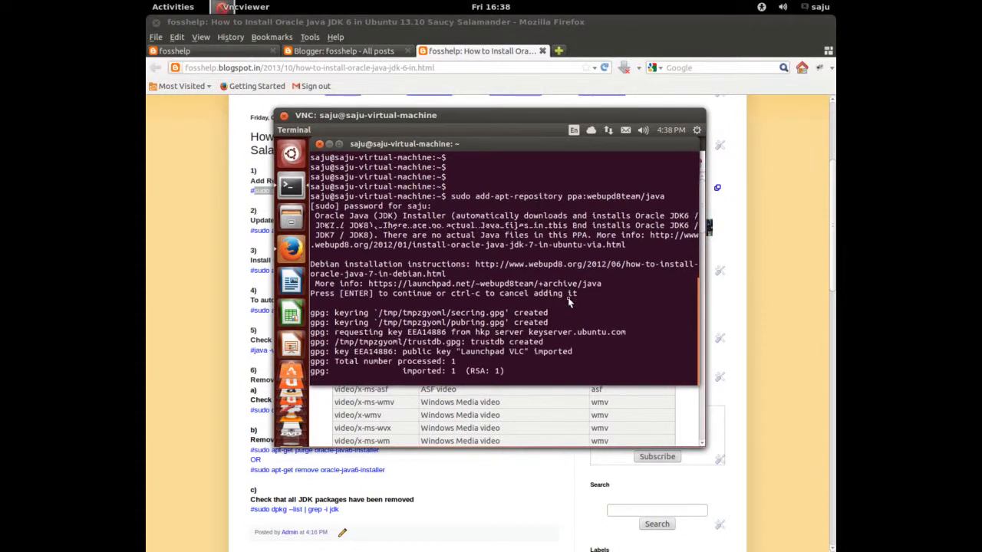
key(Return)
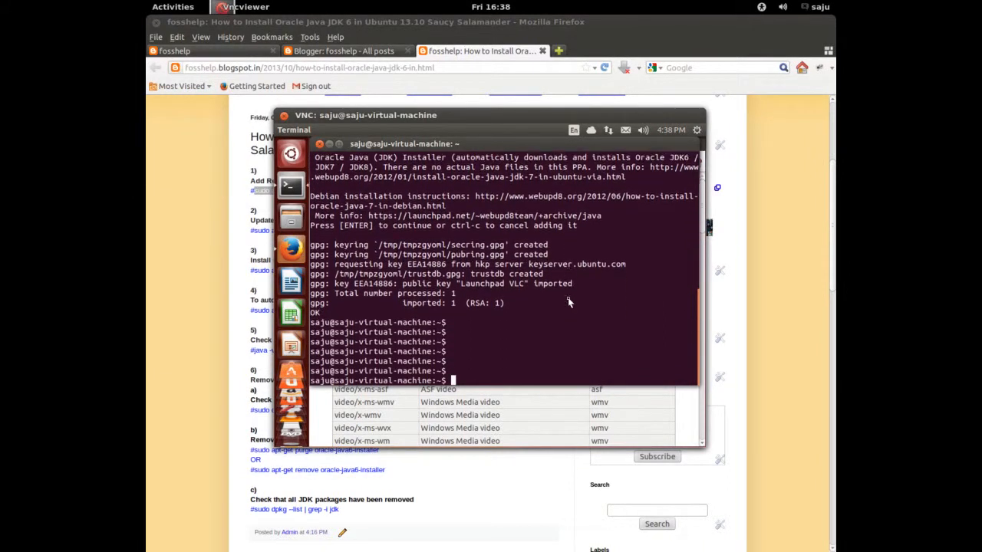
scroll(down, 3)
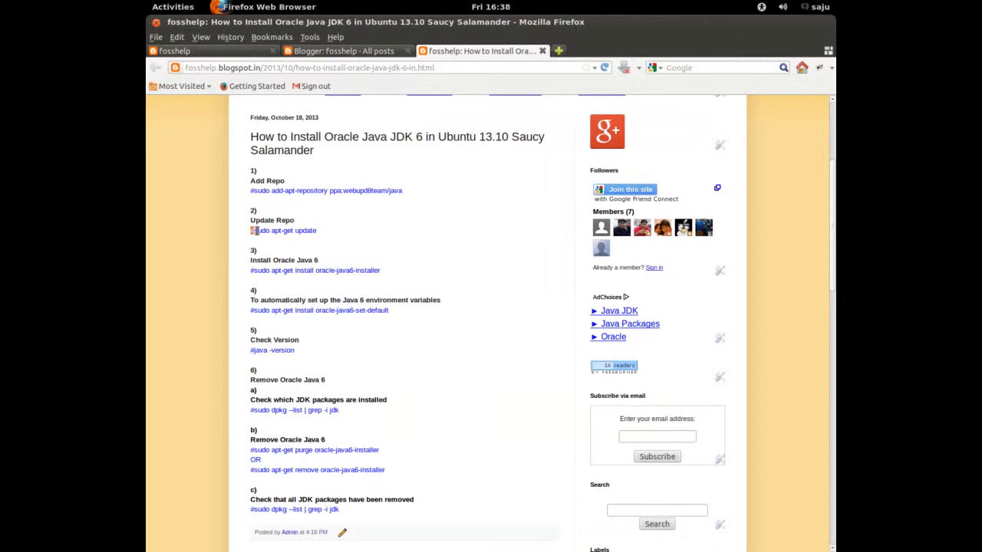
- Copy the guide's 'sudo apt-get update' line into the VM terminal
double_click(283, 230)
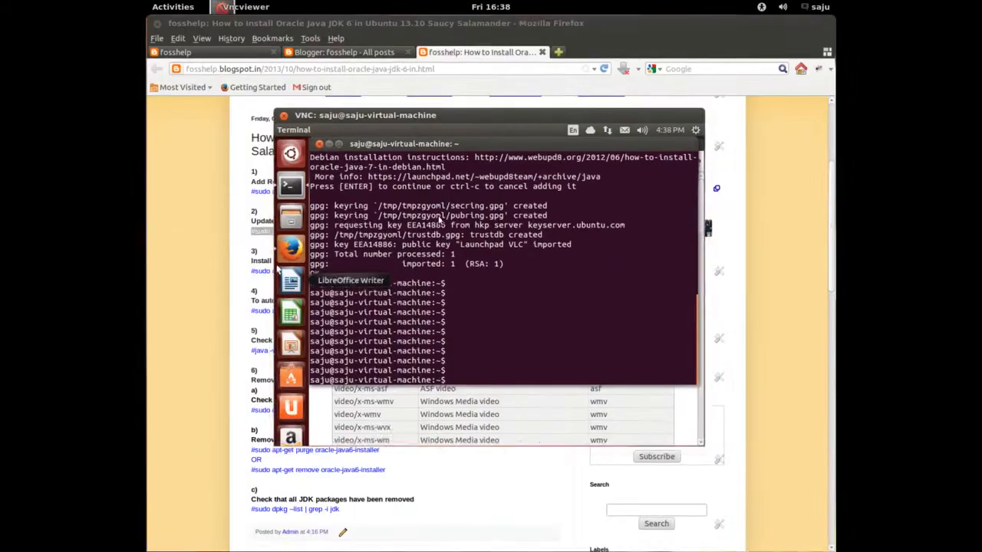
text(#sudo apt-get update)
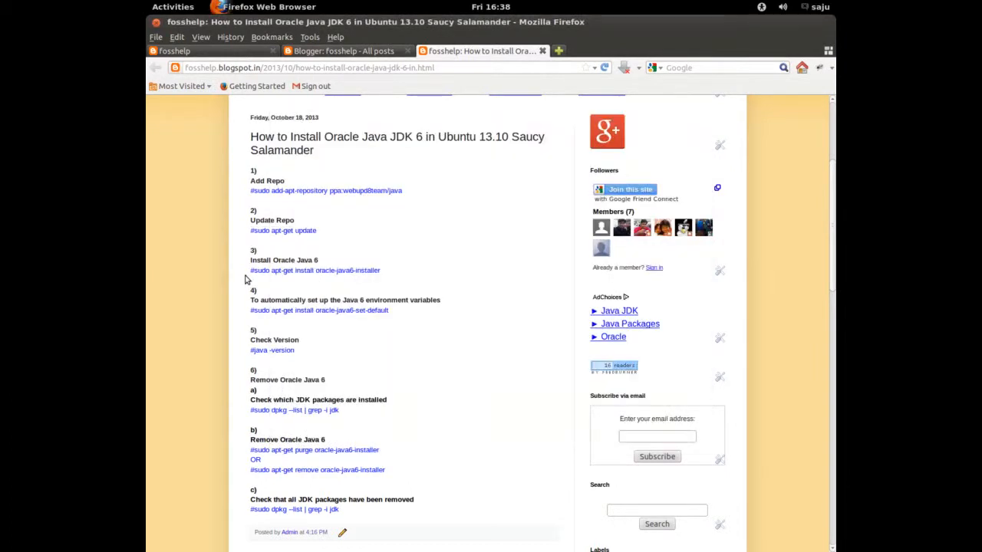
- Copy the guide's apt-get install oracle-java6-installer line and paste it into the VM terminal
double_click(284, 260)
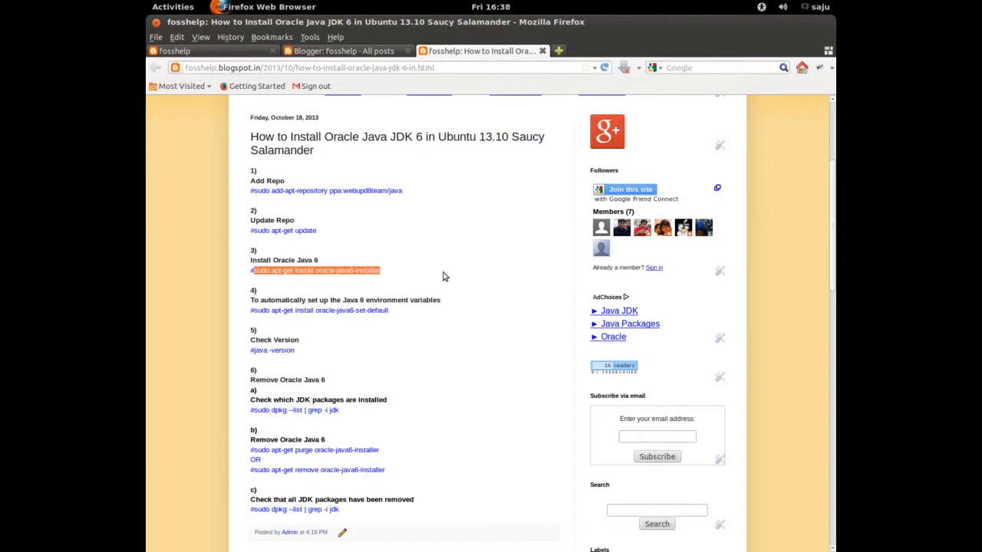
mouse_move(399, 290)
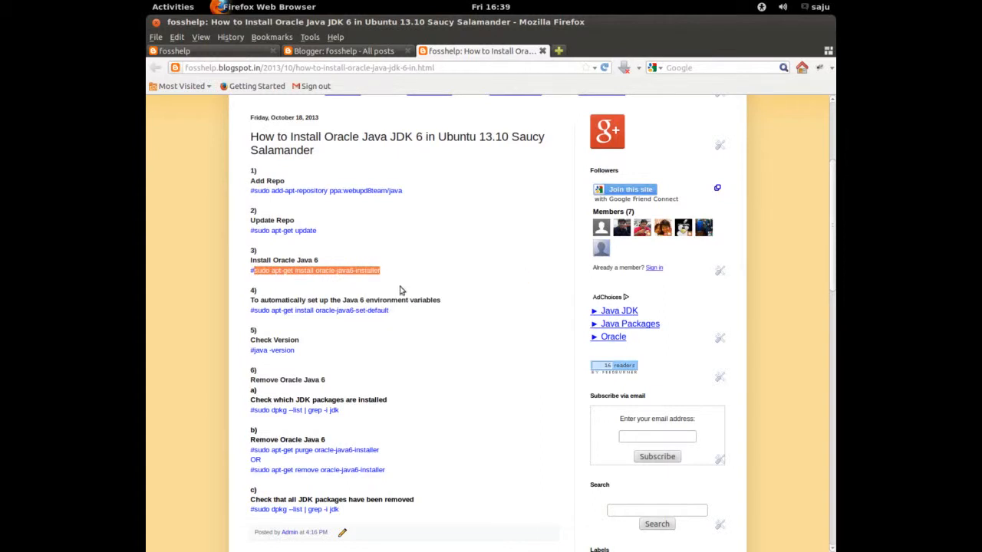
click(172, 7)
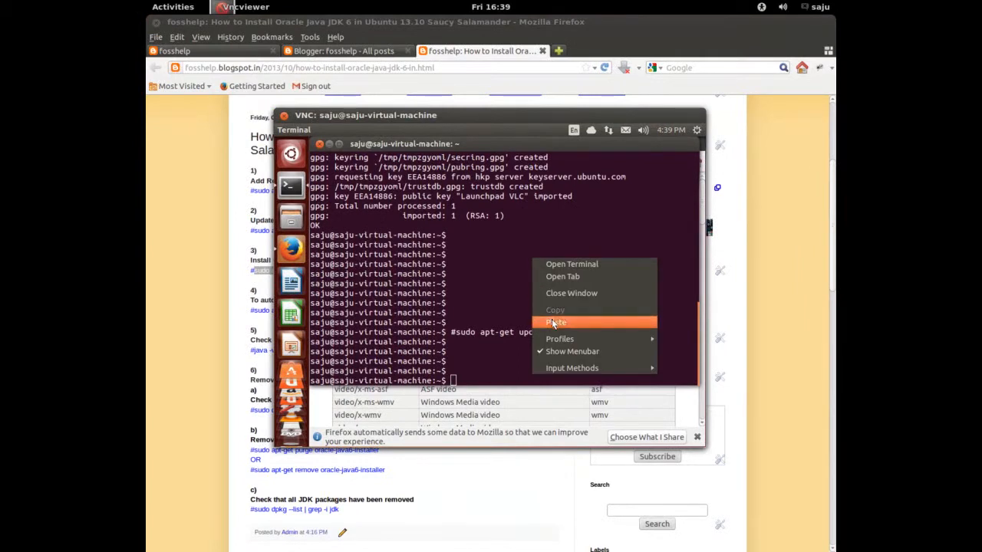
click(556, 322)
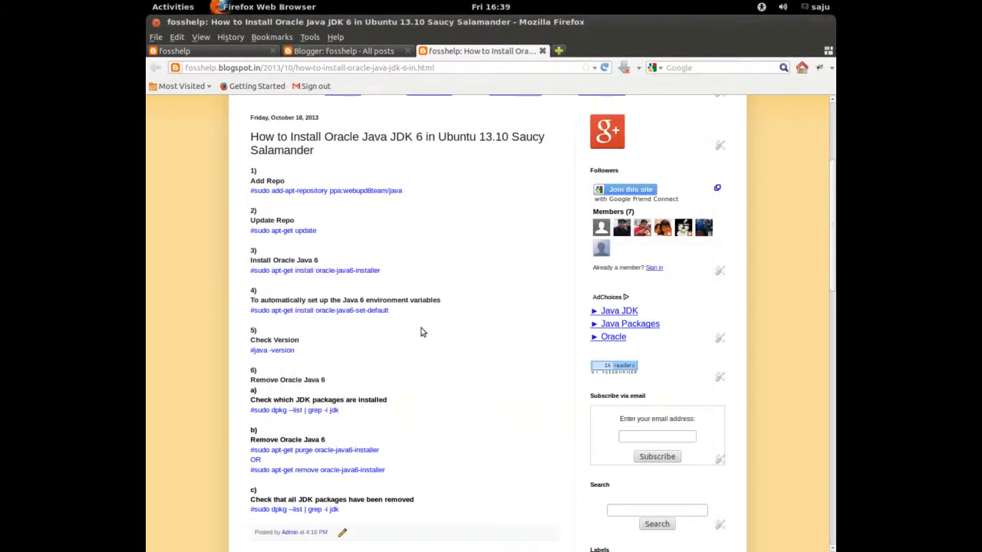
- Run java -version in the terminal, confirming Java 1.6.0_45
double_click(272, 350)
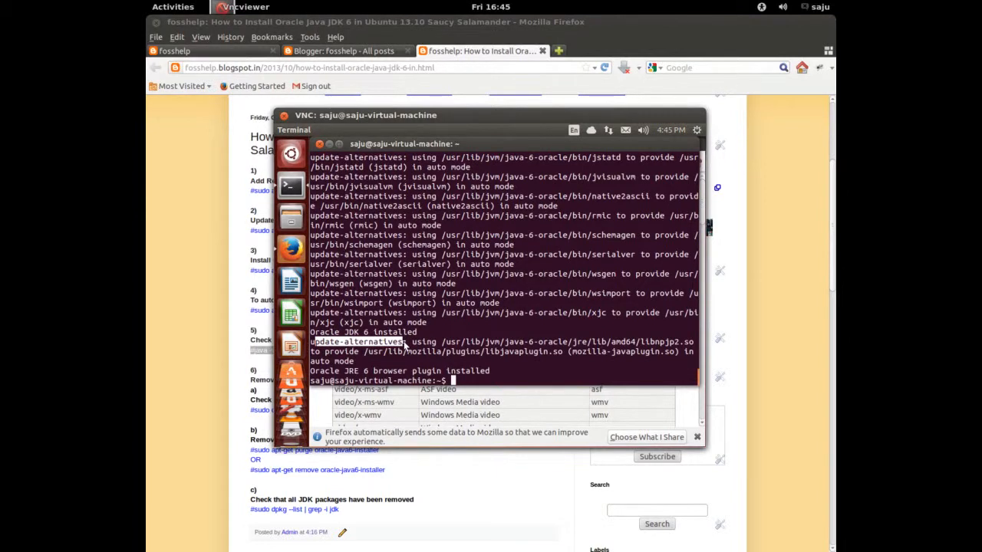
mouse_move(329, 370)
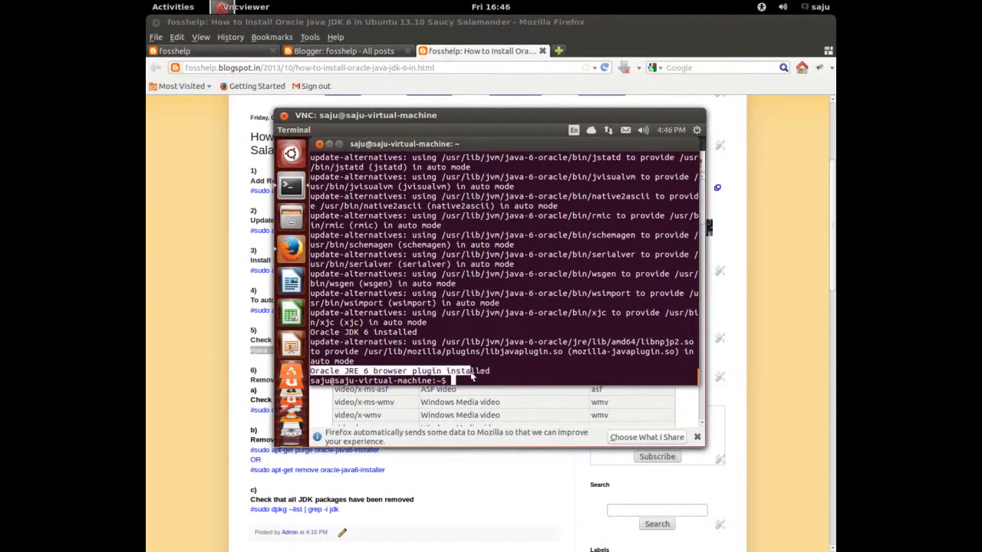
mouse_move(554, 278)
text(ja)
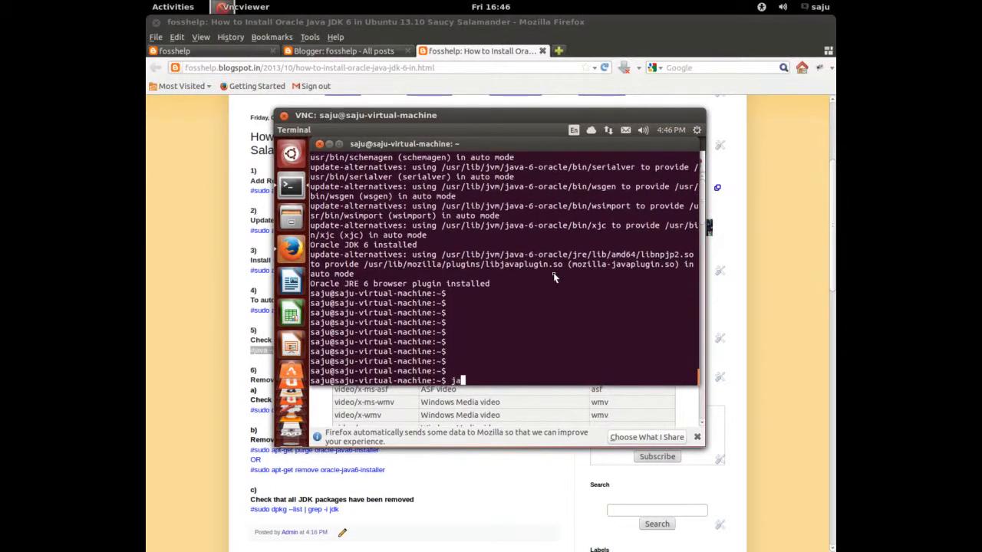
text(va -vers)
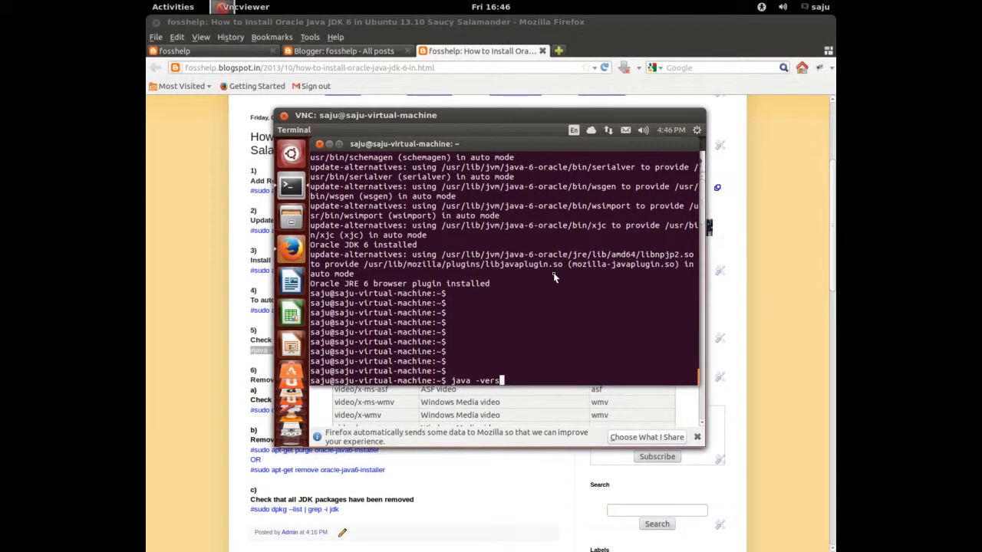
key(Return)
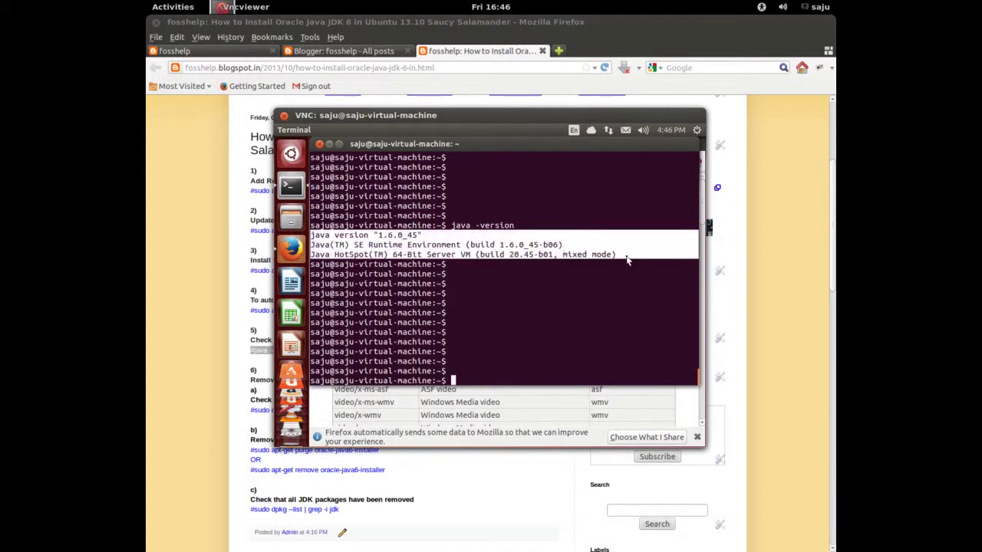
- Find the enabled Java(TM) Plug-in 1.6.0_45 on the VM's about:plugins page
click(173, 7)
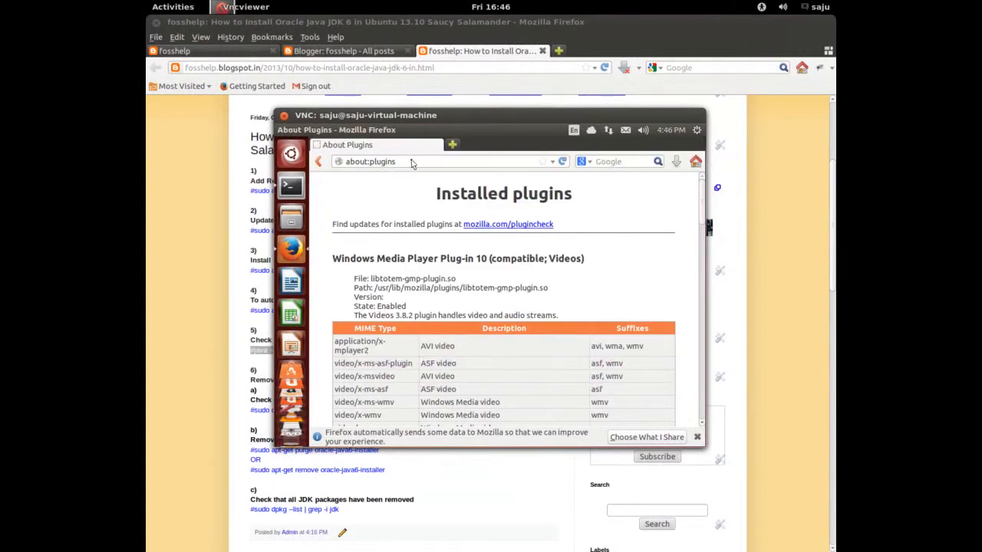
scroll(down, 3)
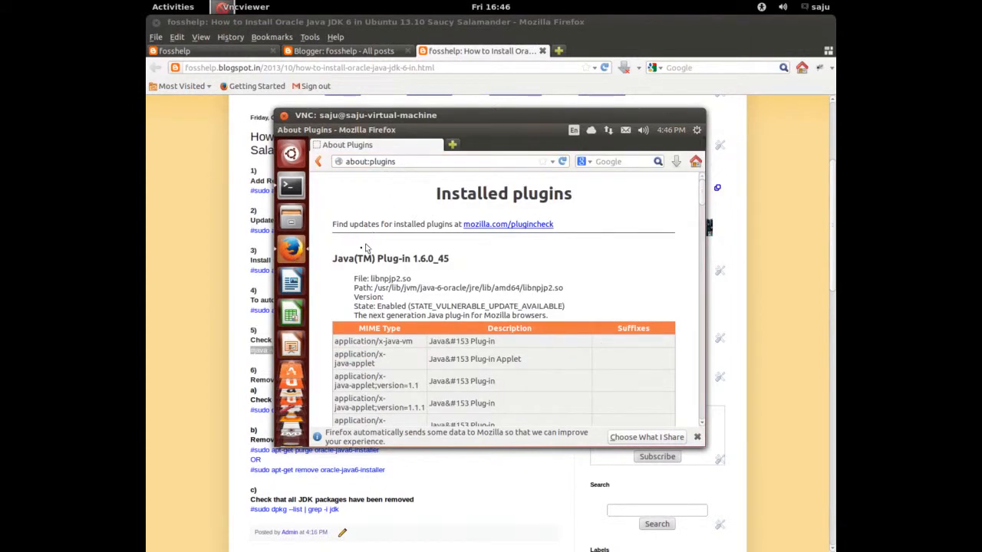
double_click(390, 259)
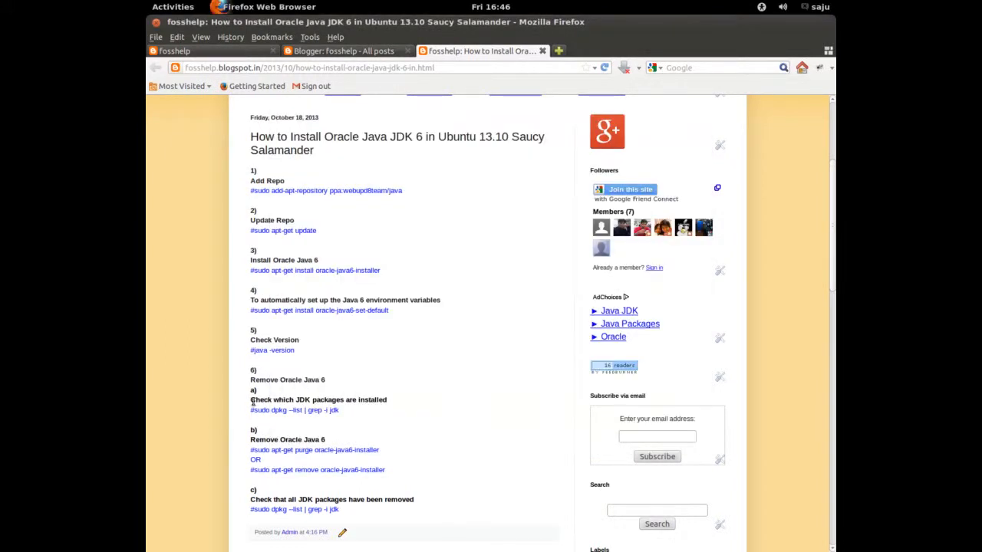
- Run sudo dpkg --list | grep -i jdk, showing oracle-java6-installer 6u45-0-webupd8-3 installed
double_click(317, 400)
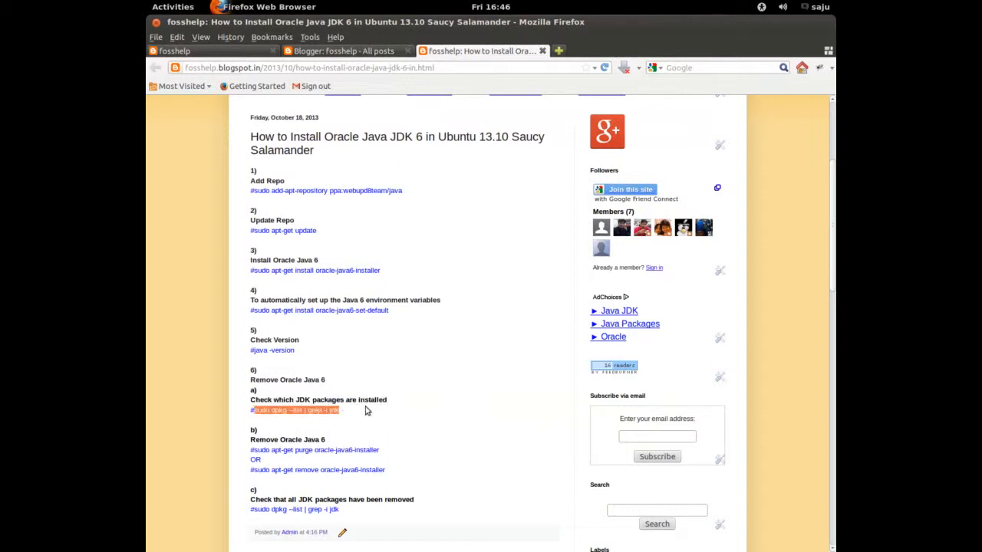
mouse_move(308, 415)
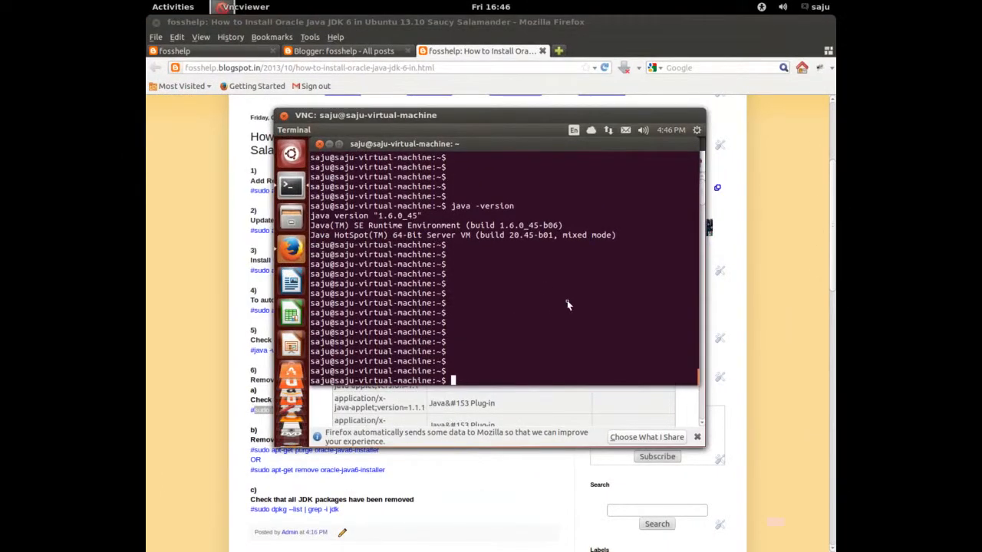
text(sudo dpkg --list | grep -i jdk)
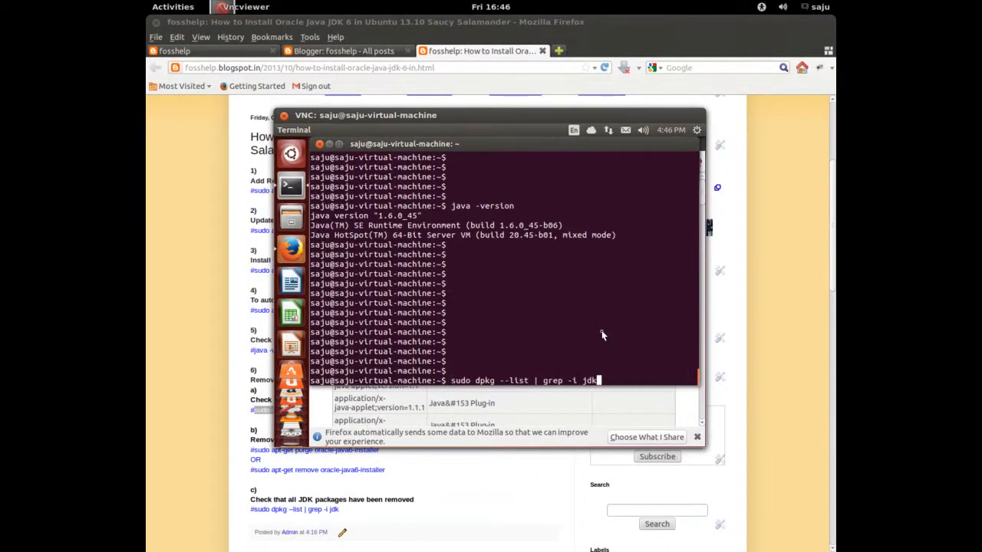
key(Return)
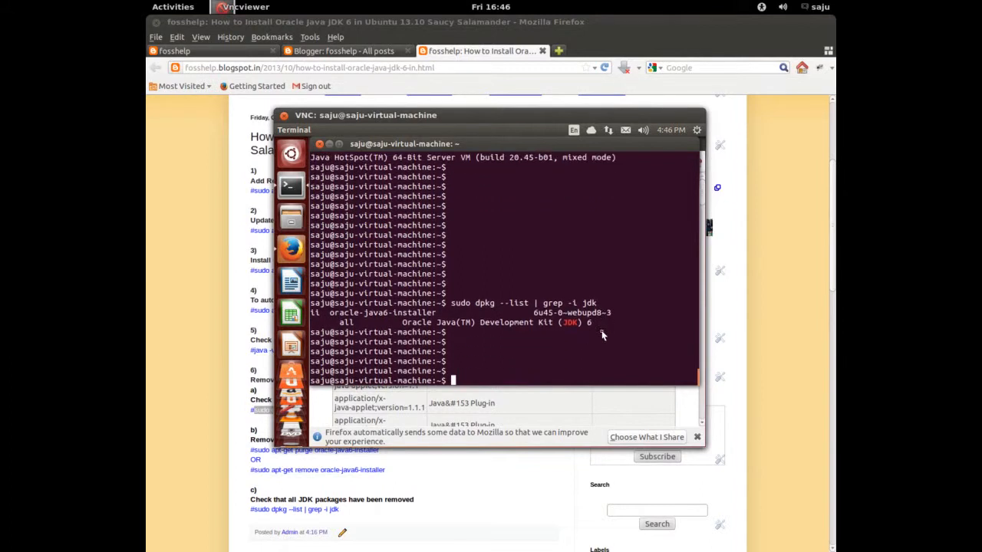